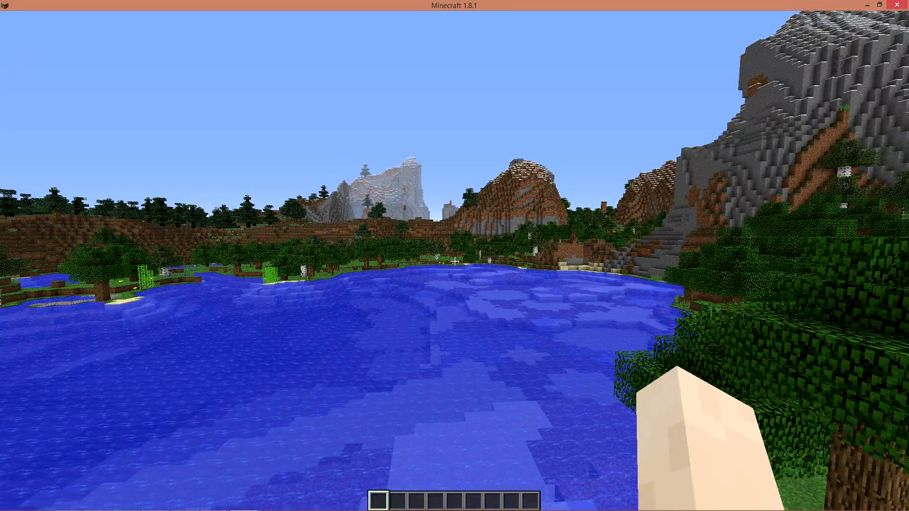
mouse_move(455, 255)
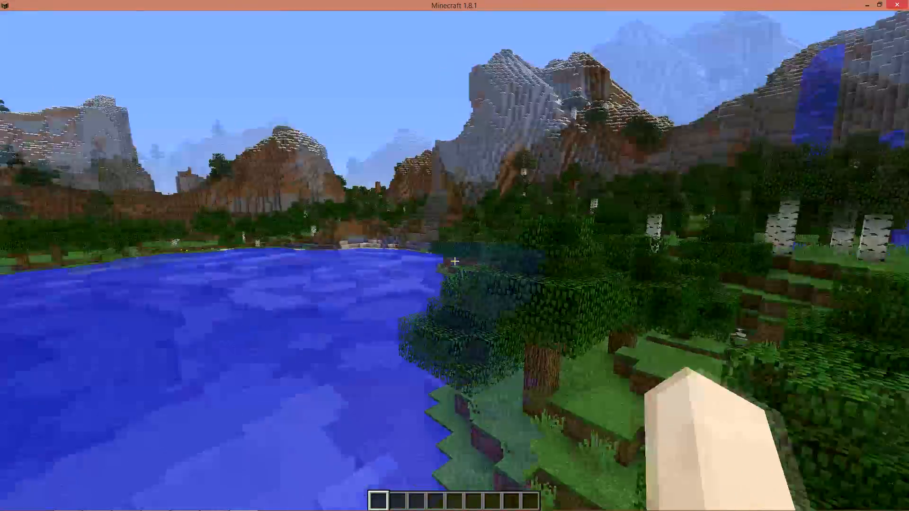
mouse_move(454, 262)
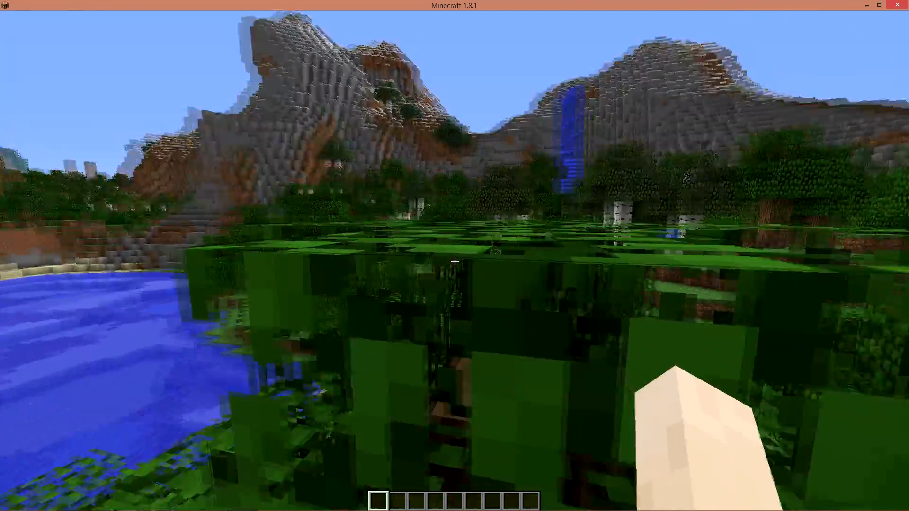
mouse_move(454, 261)
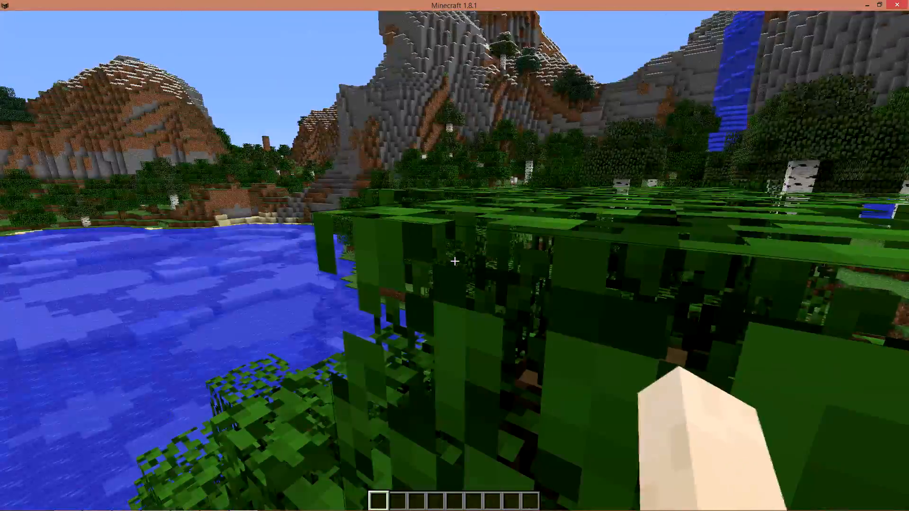
mouse_move(454, 261)
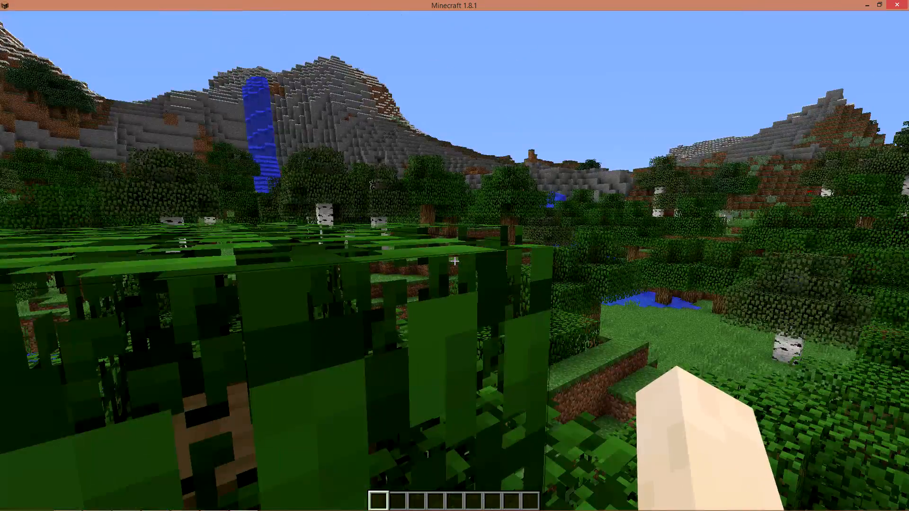
mouse_move(455, 261)
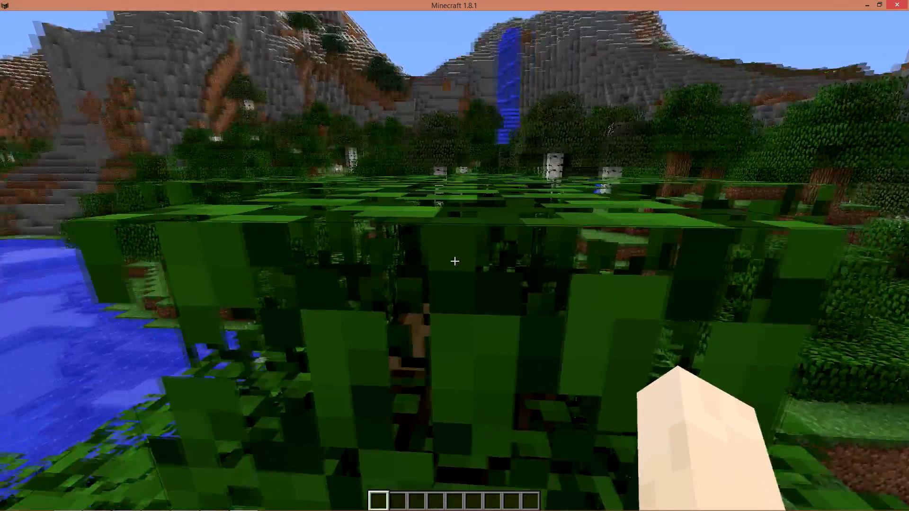
mouse_move(454, 261)
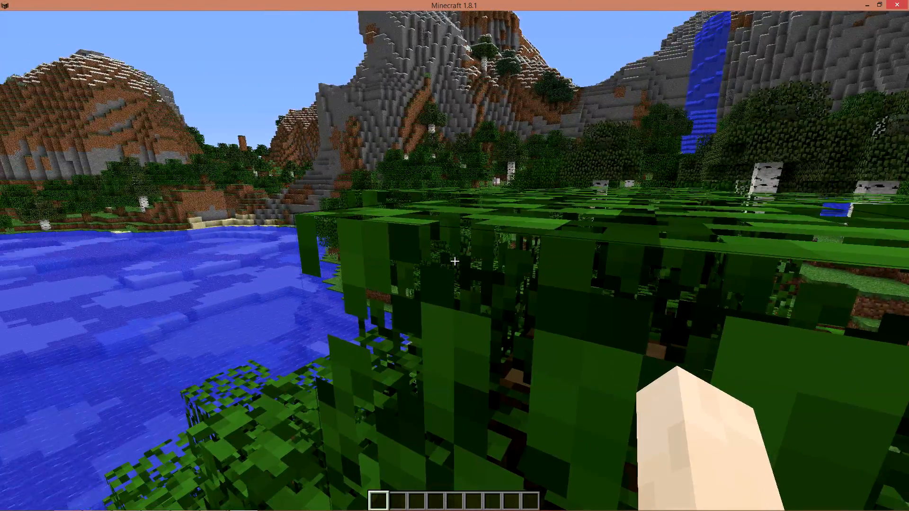
mouse_move(454, 261)
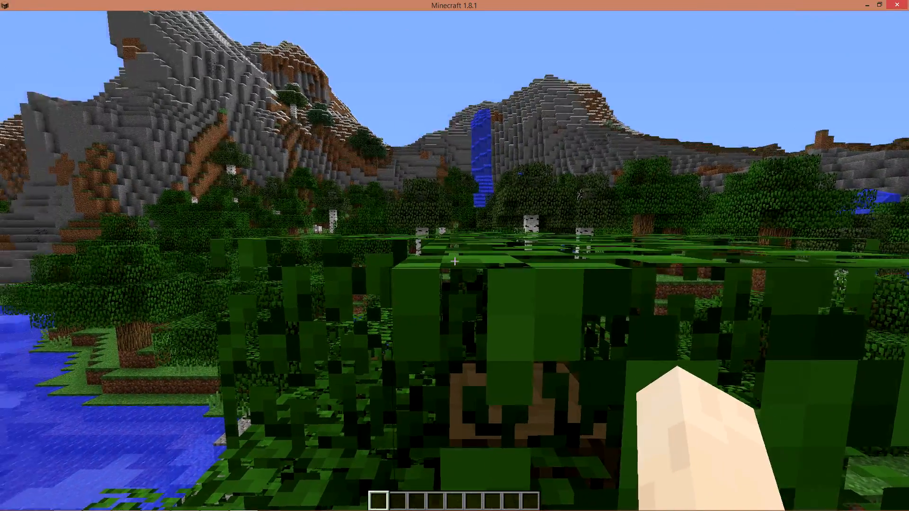
mouse_move(454, 261)
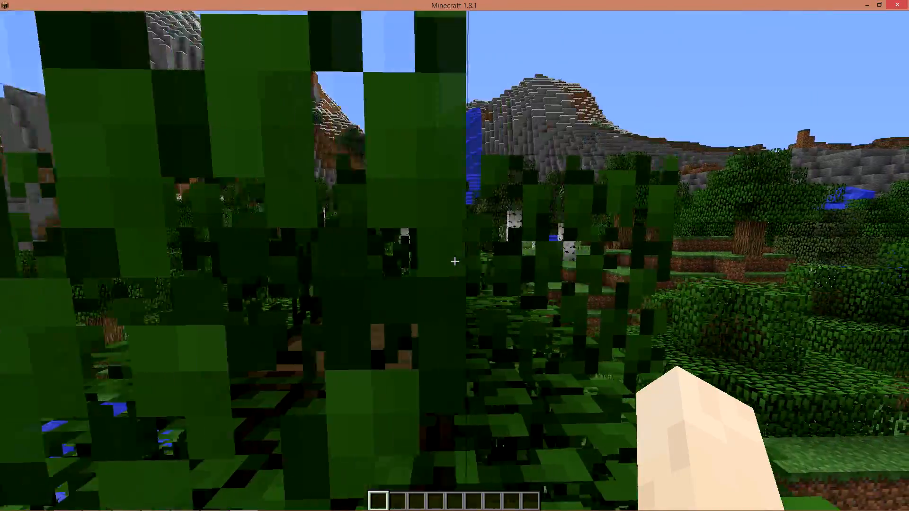
mouse_move(454, 261)
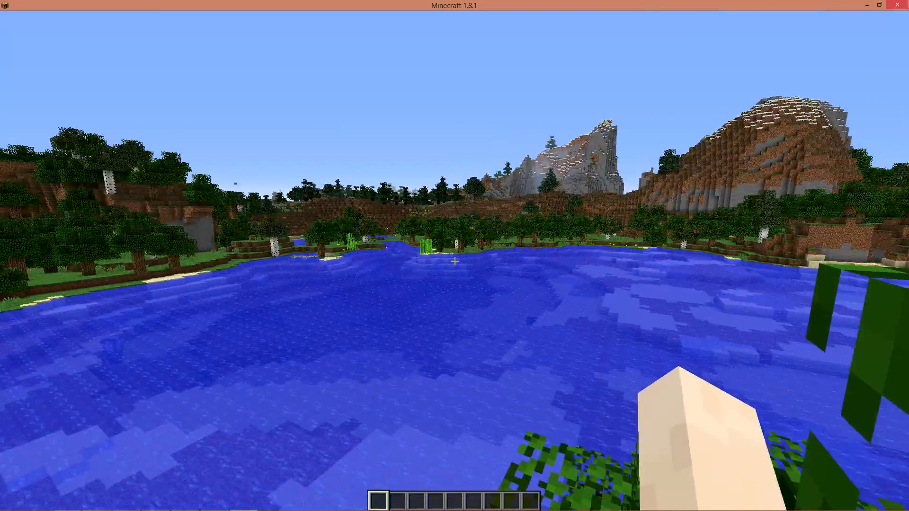
mouse_move(454, 255)
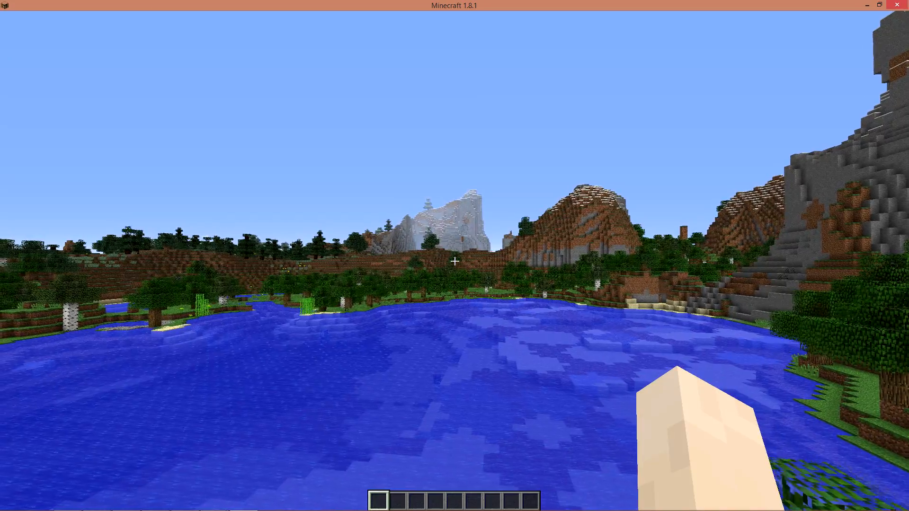
mouse_move(455, 260)
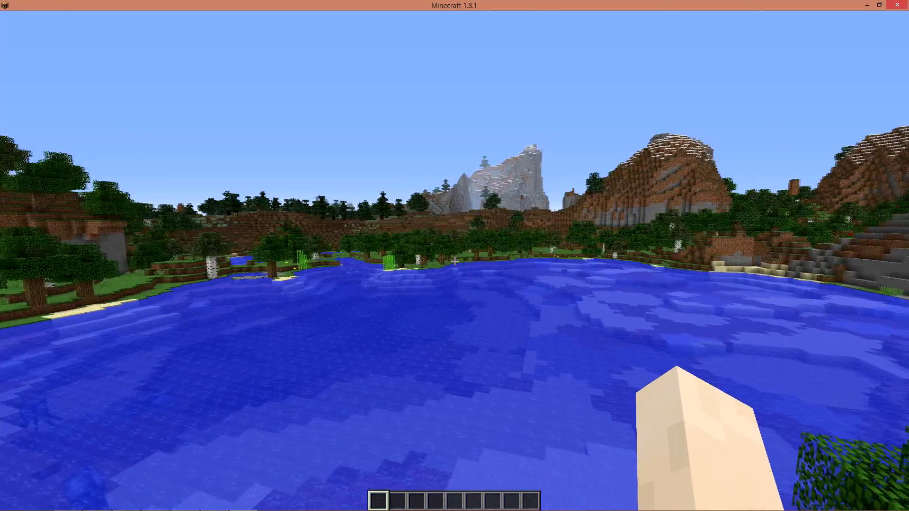
mouse_move(454, 255)
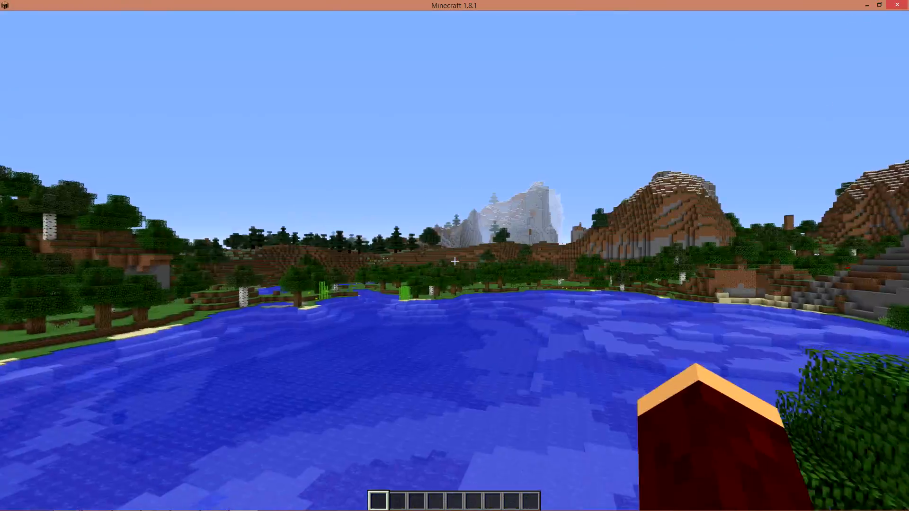
mouse_move(454, 261)
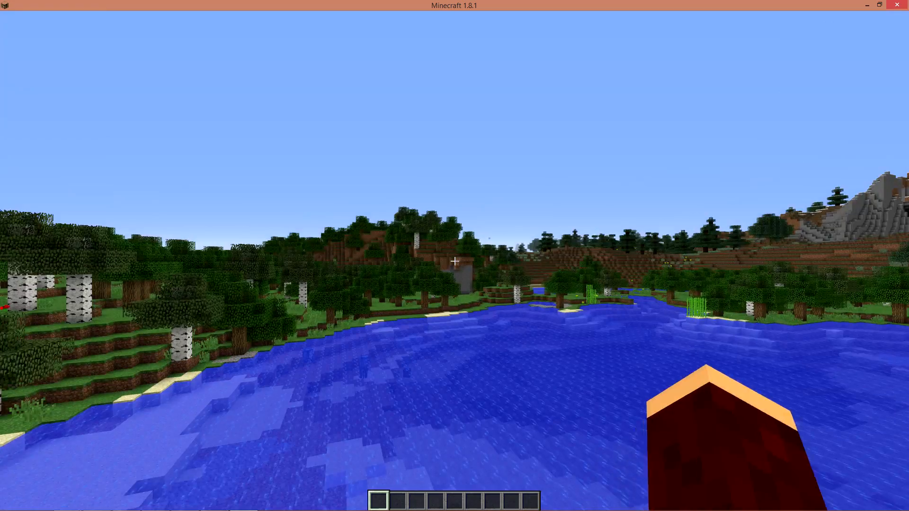
mouse_move(455, 256)
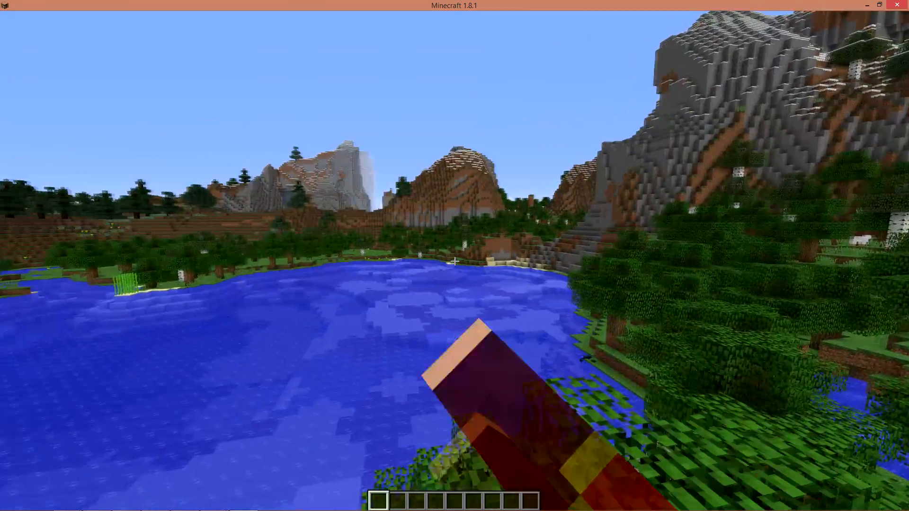
mouse_move(455, 255)
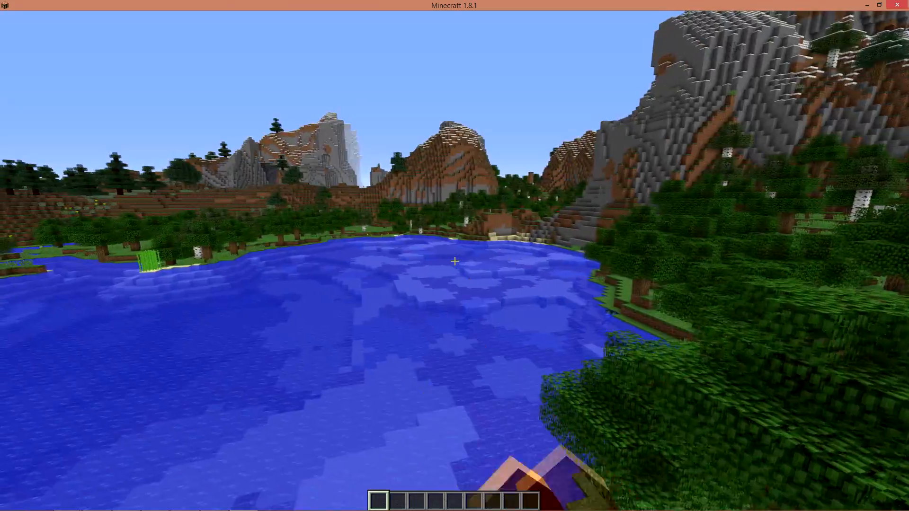
mouse_move(455, 261)
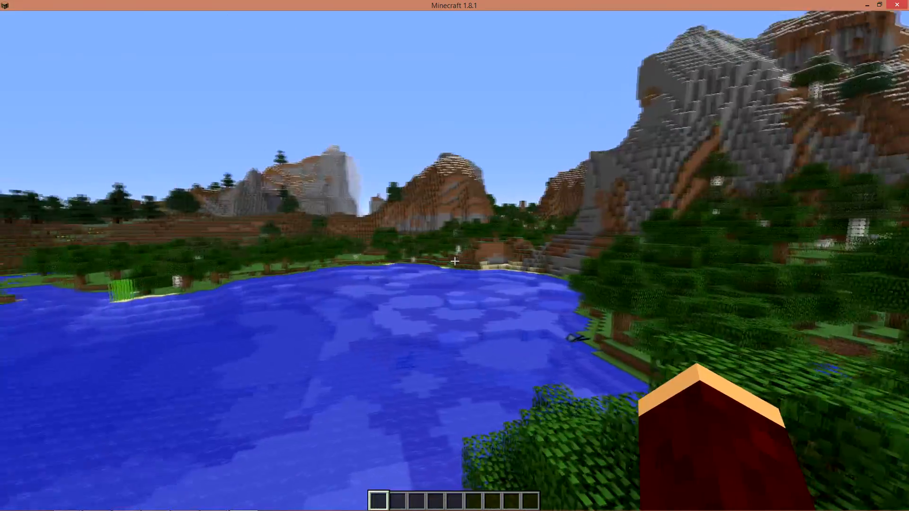
mouse_move(454, 261)
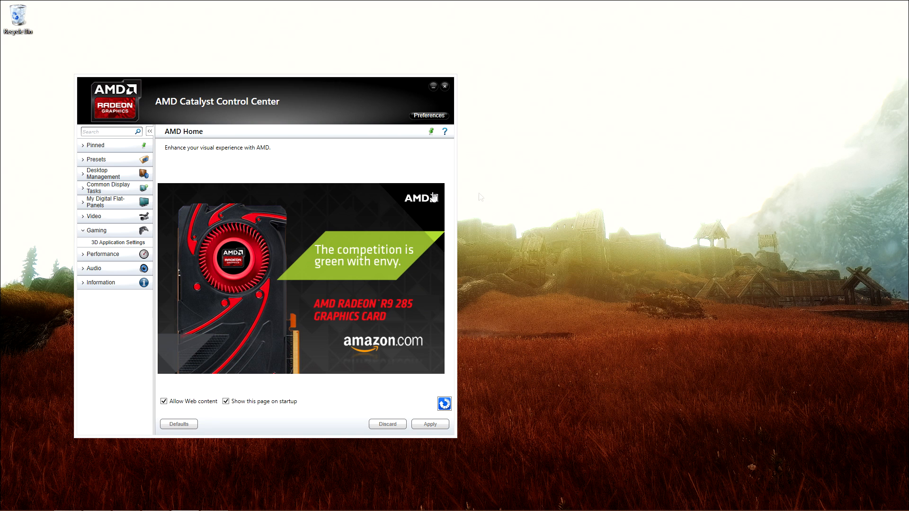
mouse_move(366, 174)
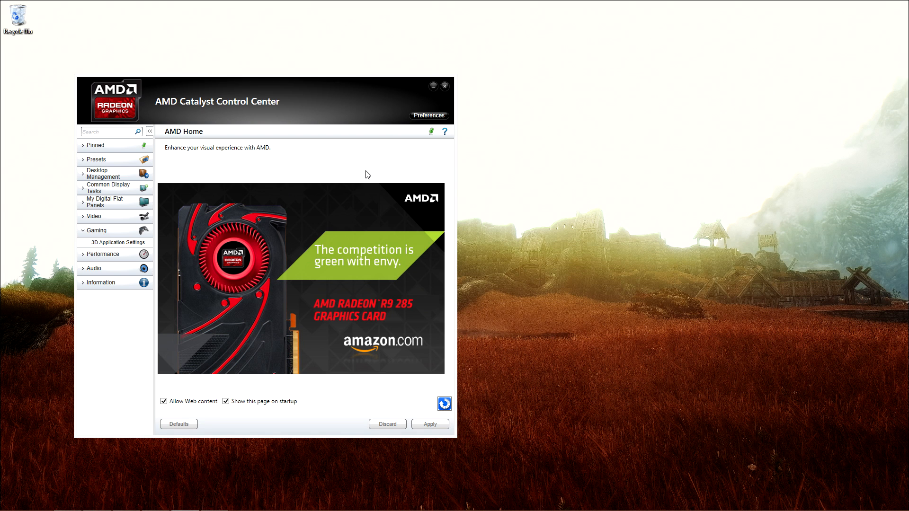
mouse_move(213, 212)
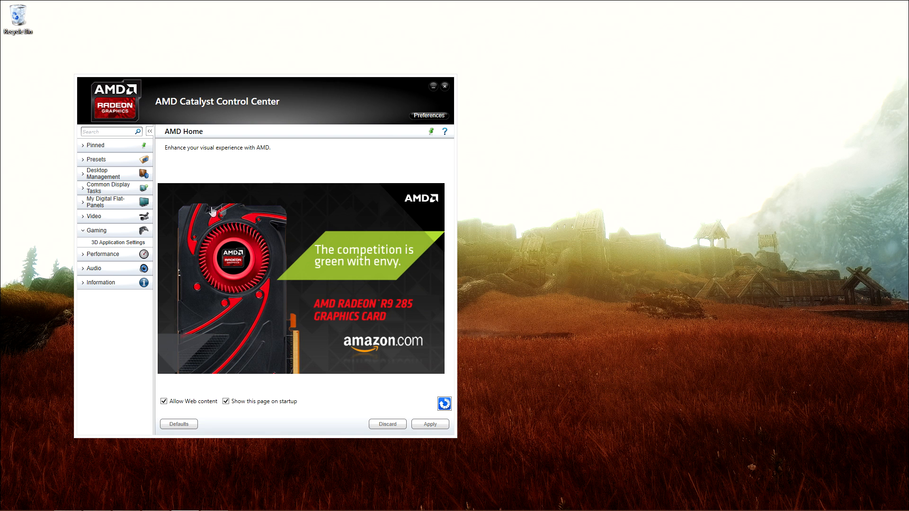
mouse_move(243, 167)
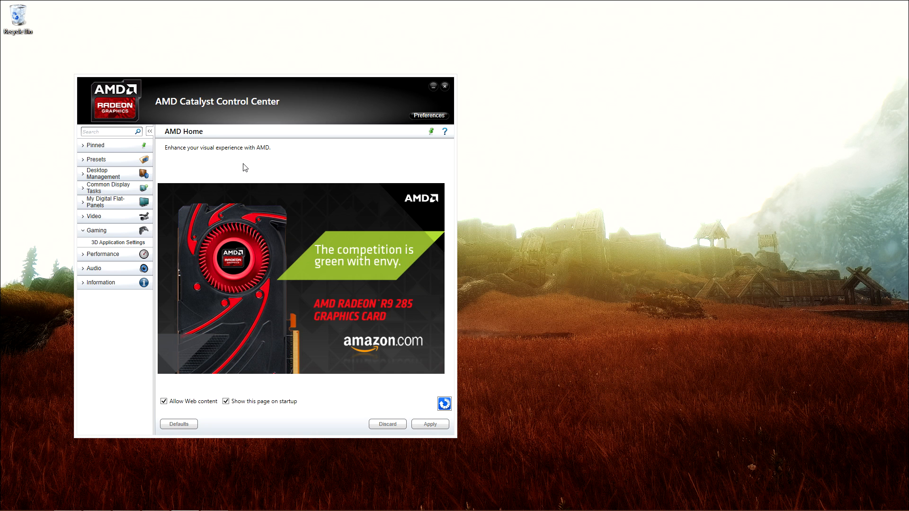
mouse_move(98, 289)
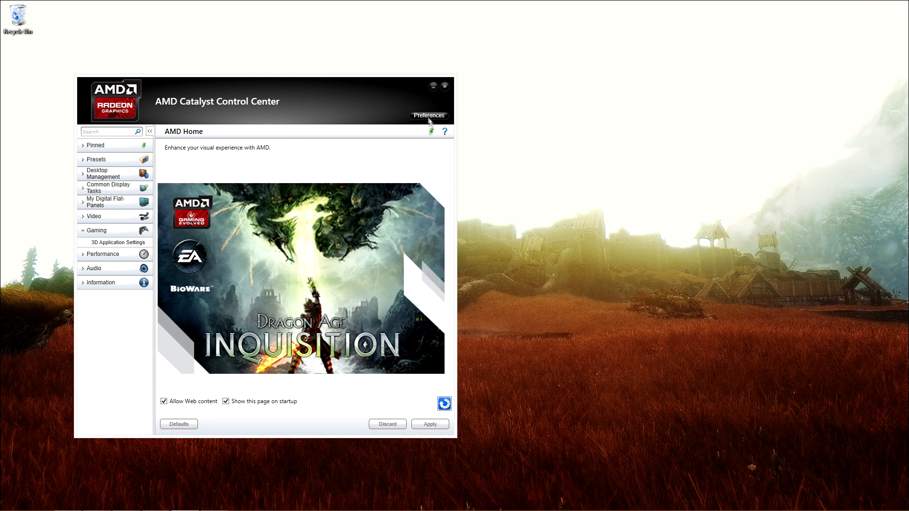
- Switch Catalyst Control Center to Advanced View and start a new 3D application profile
left_click(428, 116)
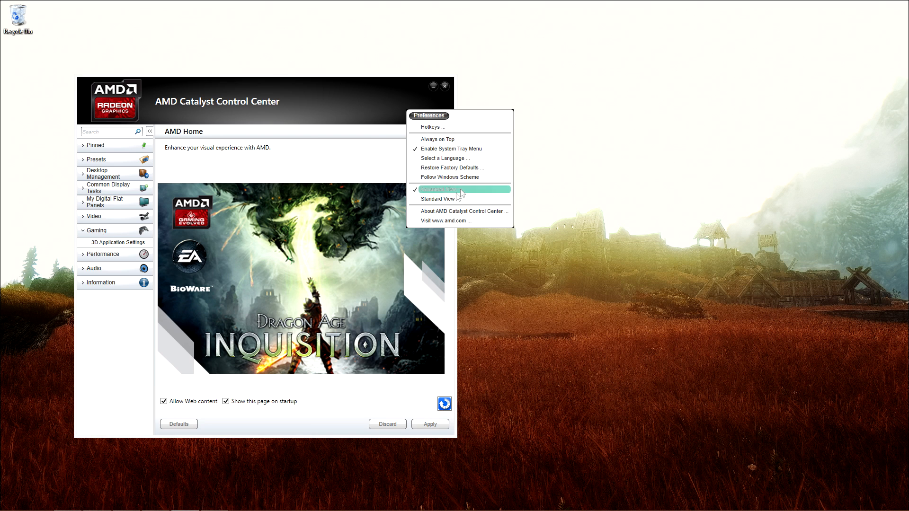
left_click(443, 189)
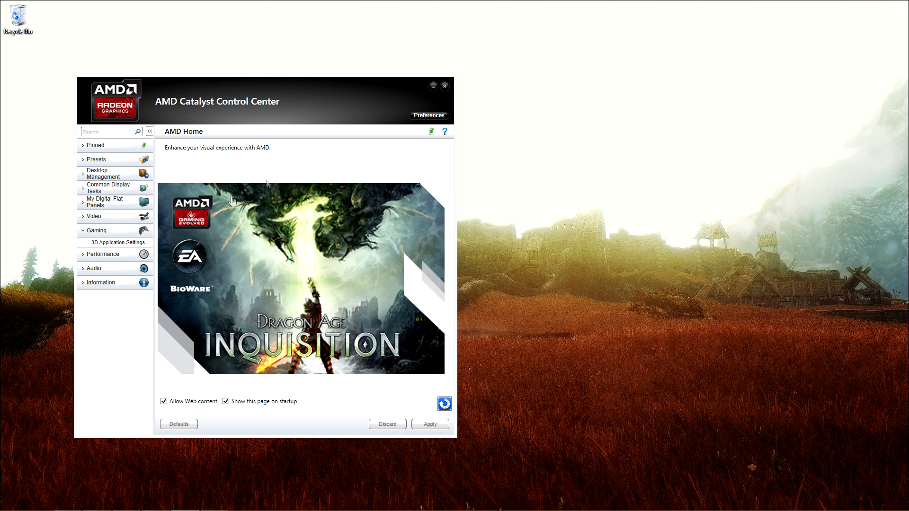
mouse_move(115, 238)
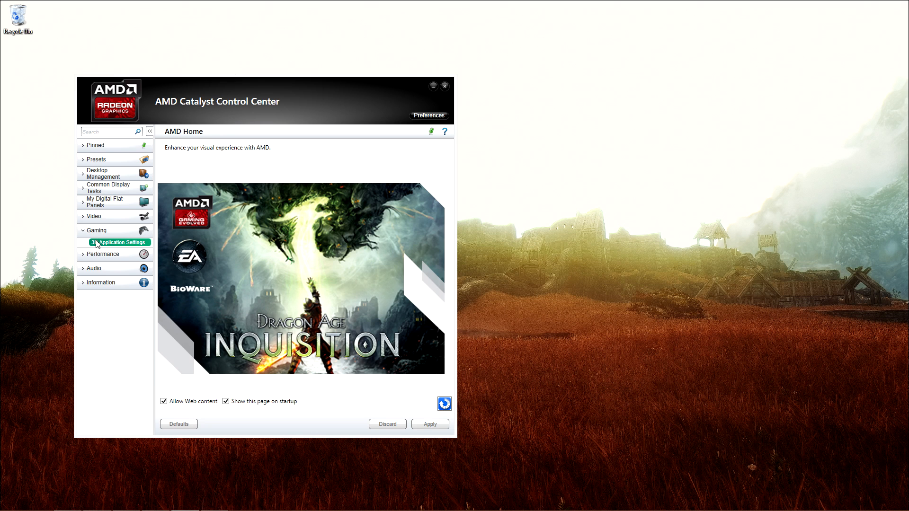
left_click(119, 243)
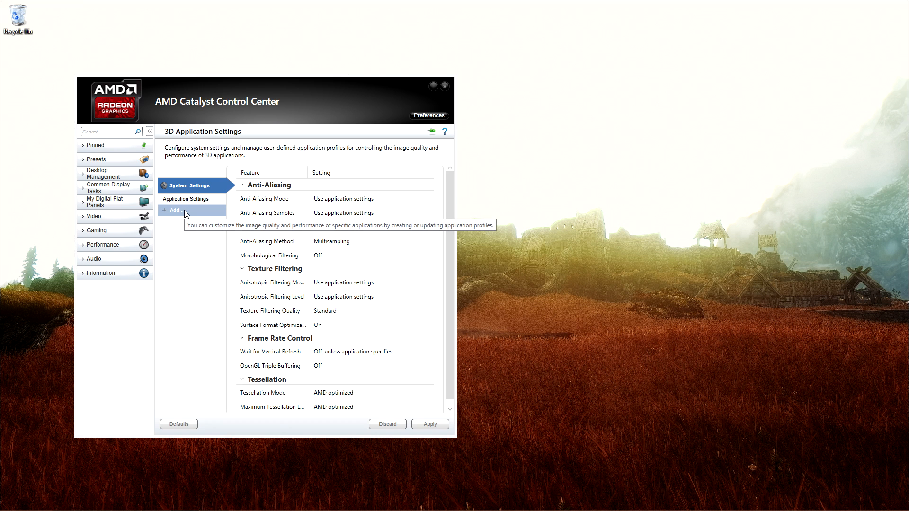
left_click(174, 209)
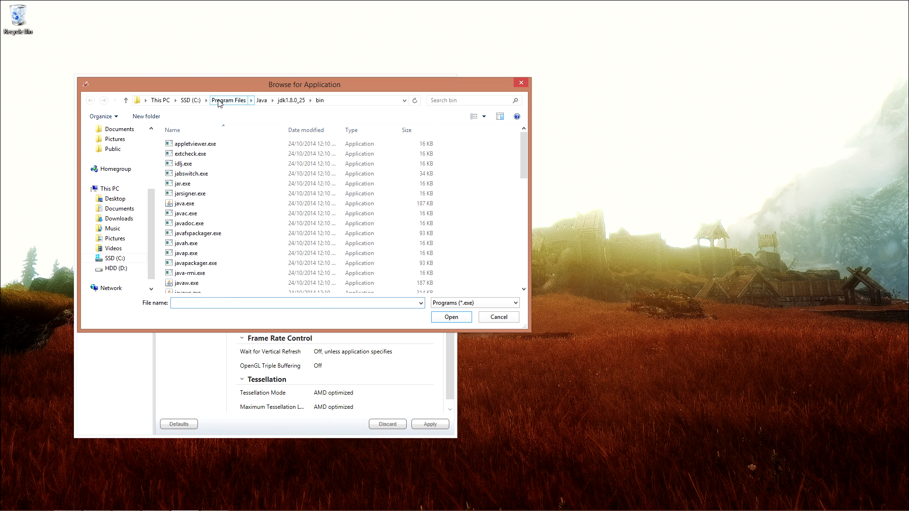
mouse_move(284, 106)
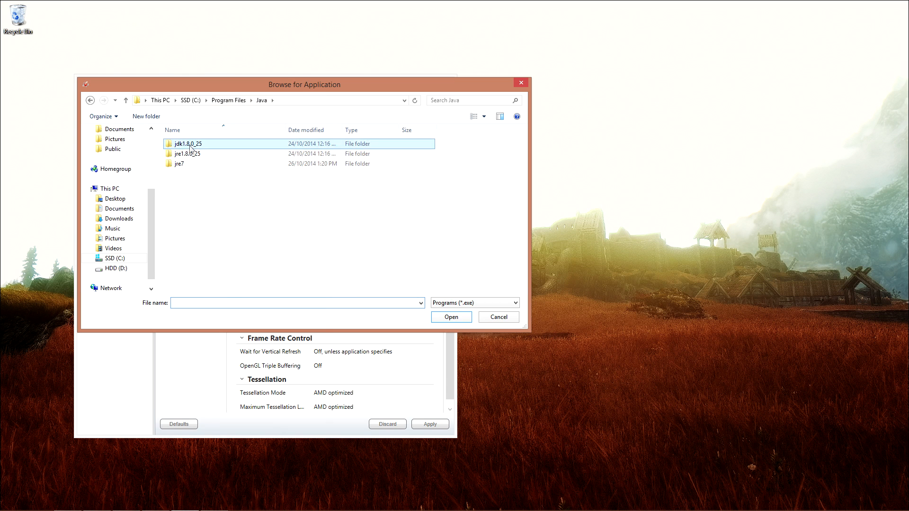
- Add javaw.exe from the jdk1.8.0_25 bin folder, overriding its pre-defined profile
double_click(184, 142)
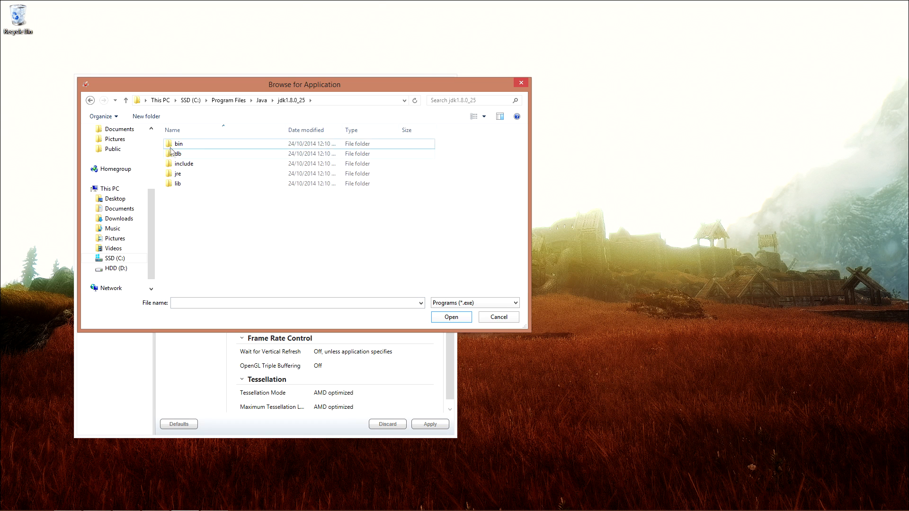
double_click(178, 143)
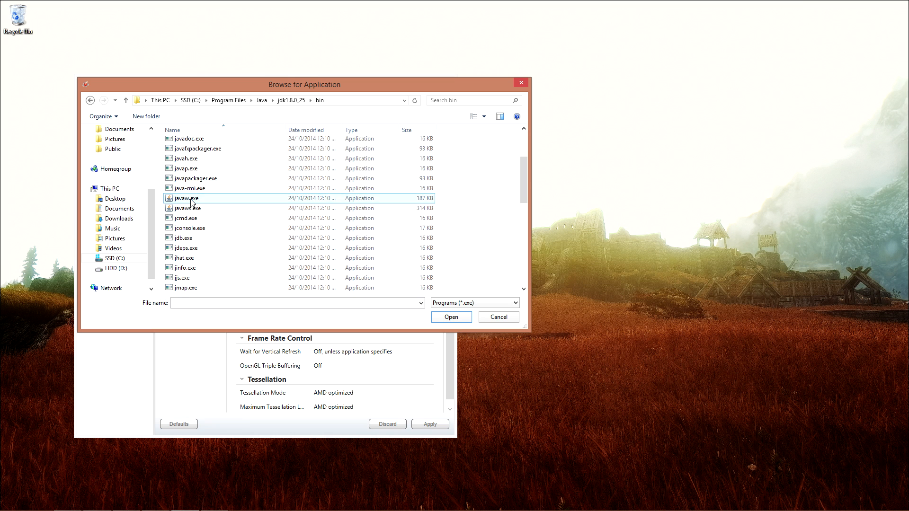
left_click(450, 317)
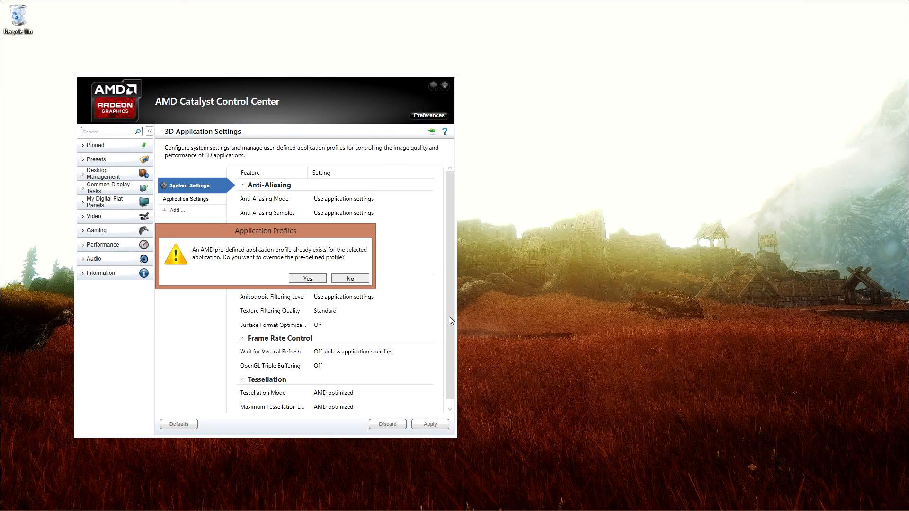
mouse_move(255, 253)
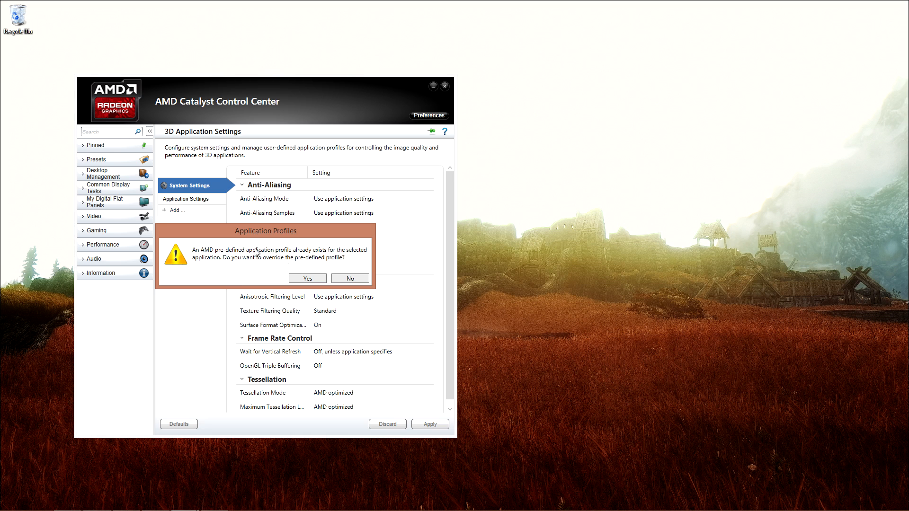
left_click(307, 278)
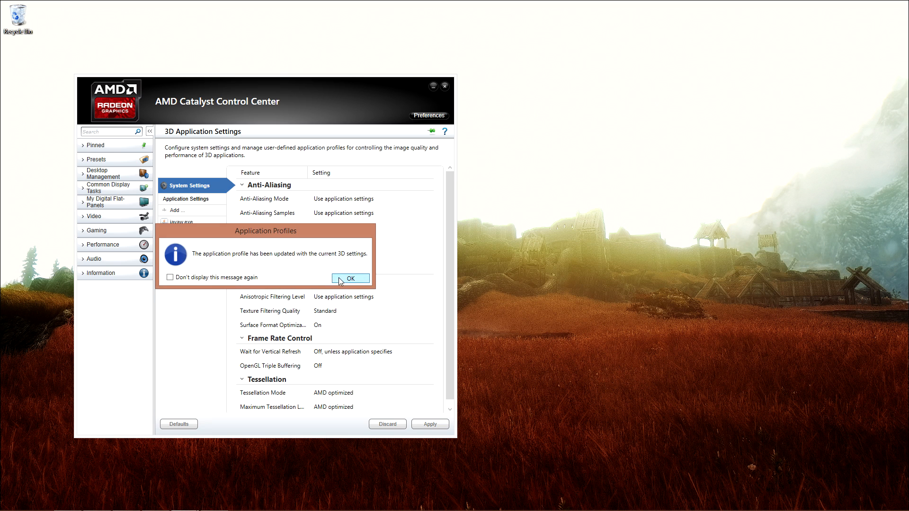
- Set the javaw.exe profile's anti-aliasing mode to override application settings
left_click(350, 279)
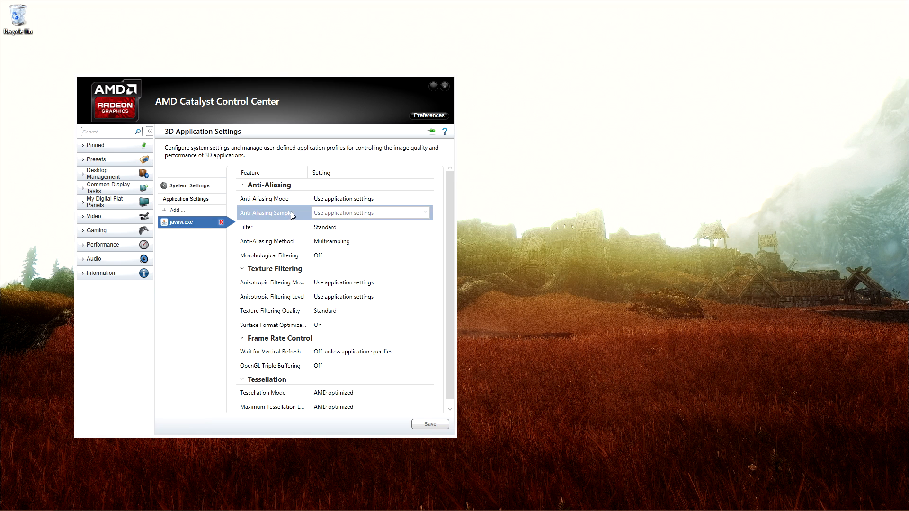
mouse_move(346, 219)
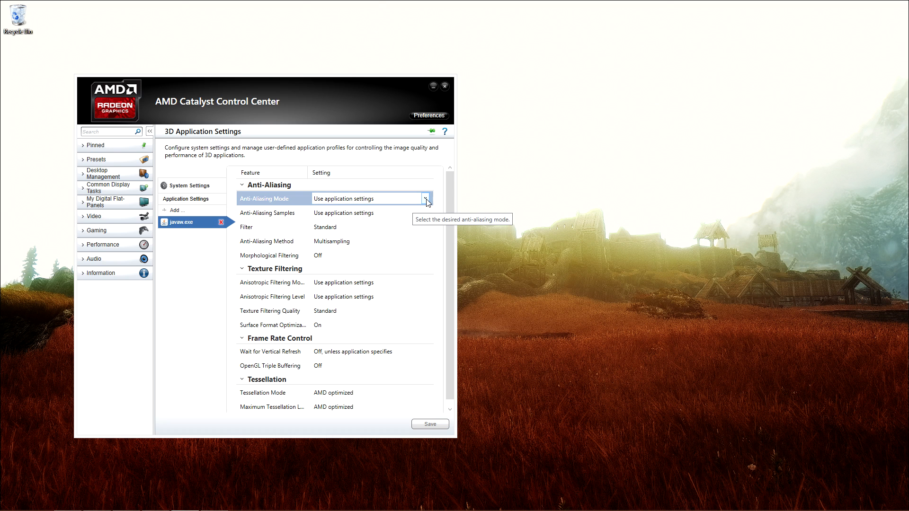
left_click(426, 199)
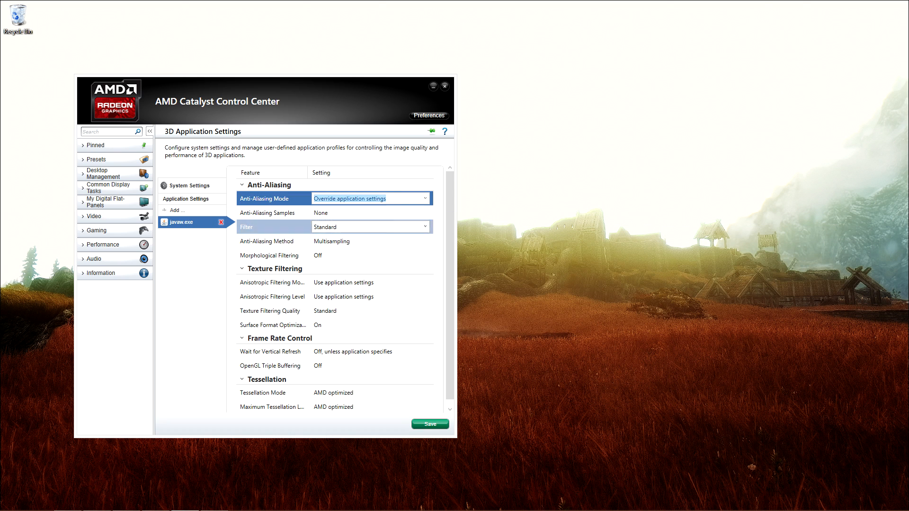
left_click(271, 241)
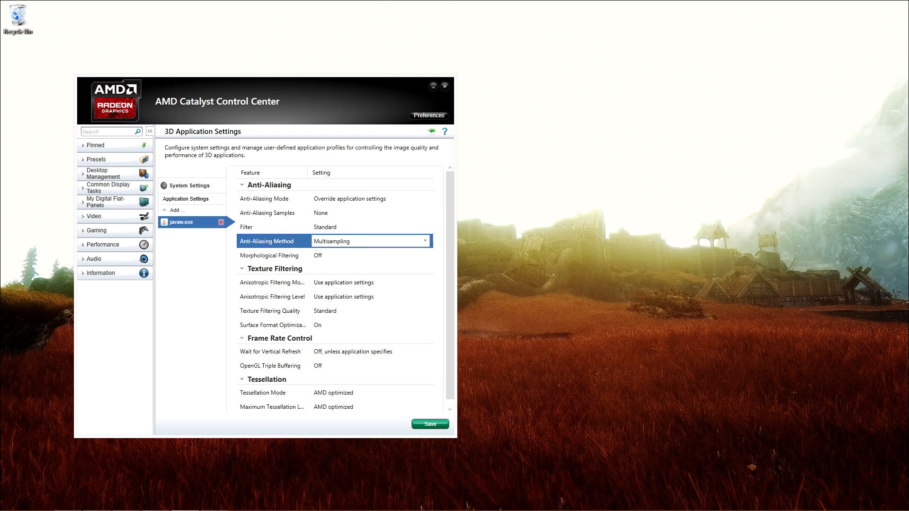
mouse_move(425, 241)
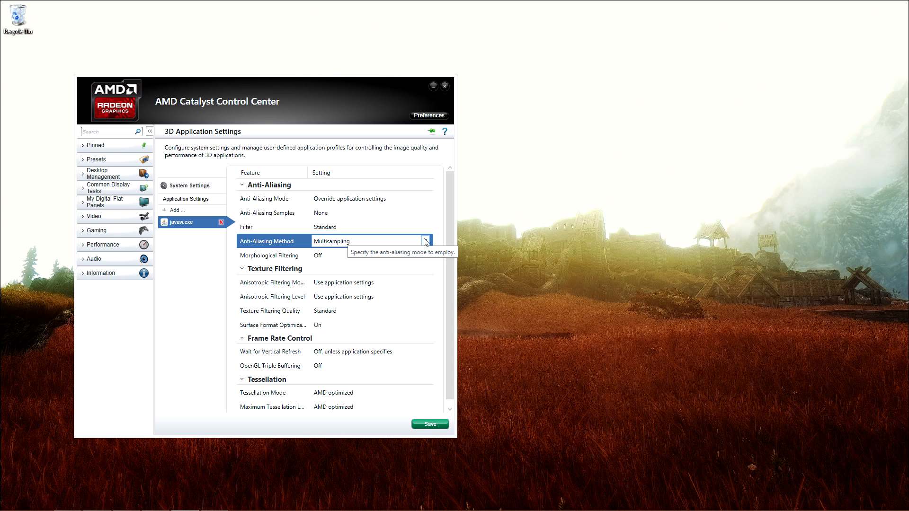
left_click(425, 241)
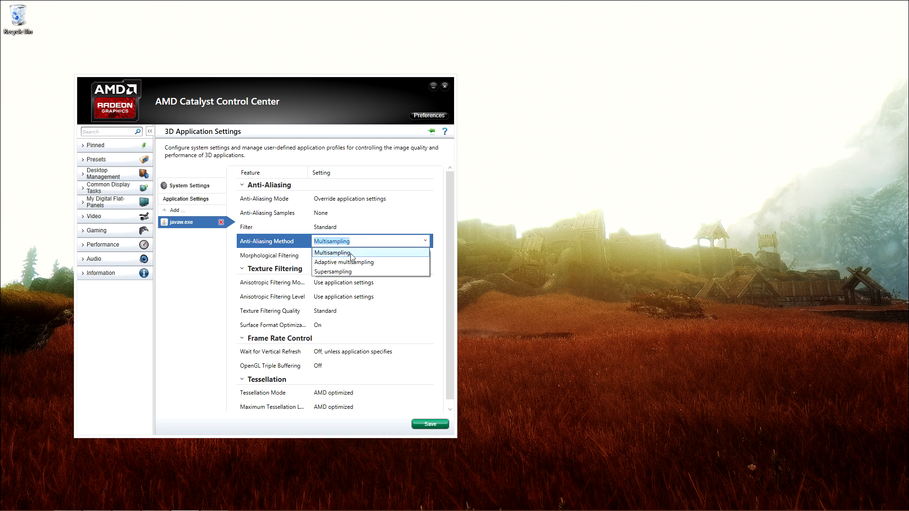
mouse_move(398, 262)
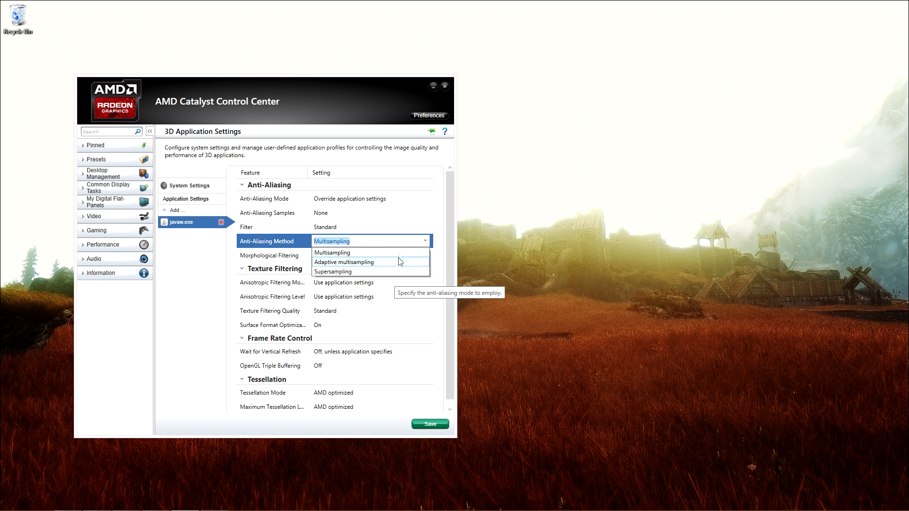
mouse_move(379, 267)
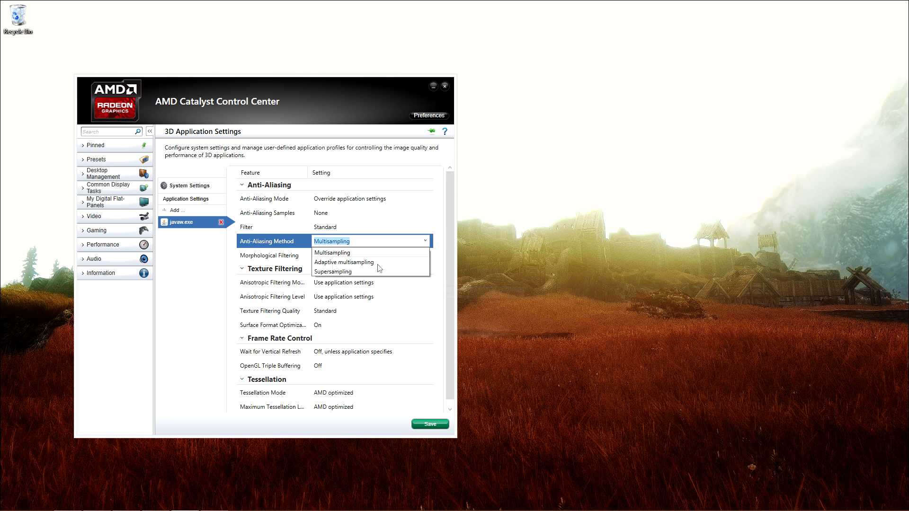
- Choose Supersampling with 8x samples and save over the existing javaw.exe profile
left_click(332, 271)
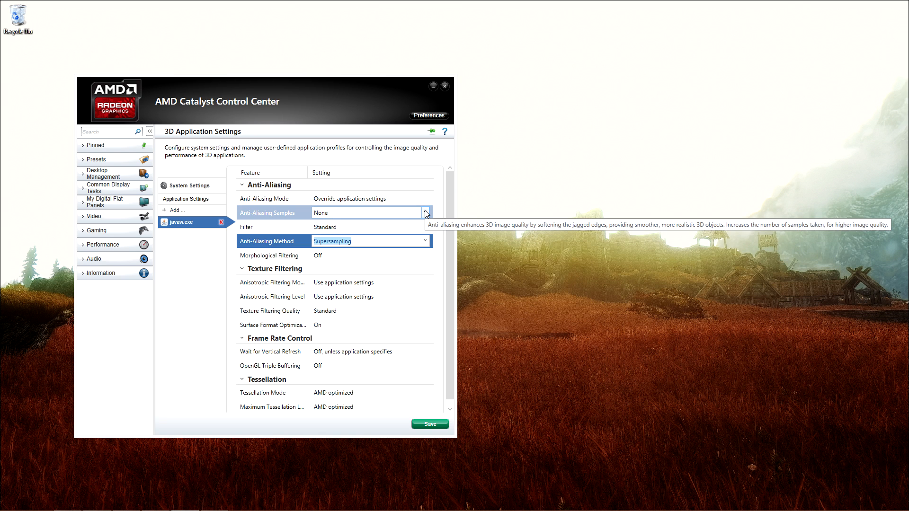
mouse_move(427, 214)
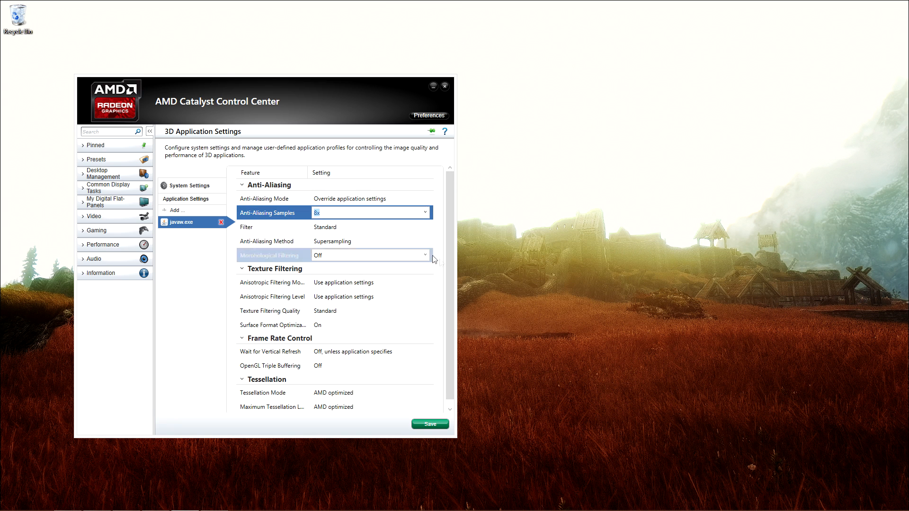
mouse_move(412, 419)
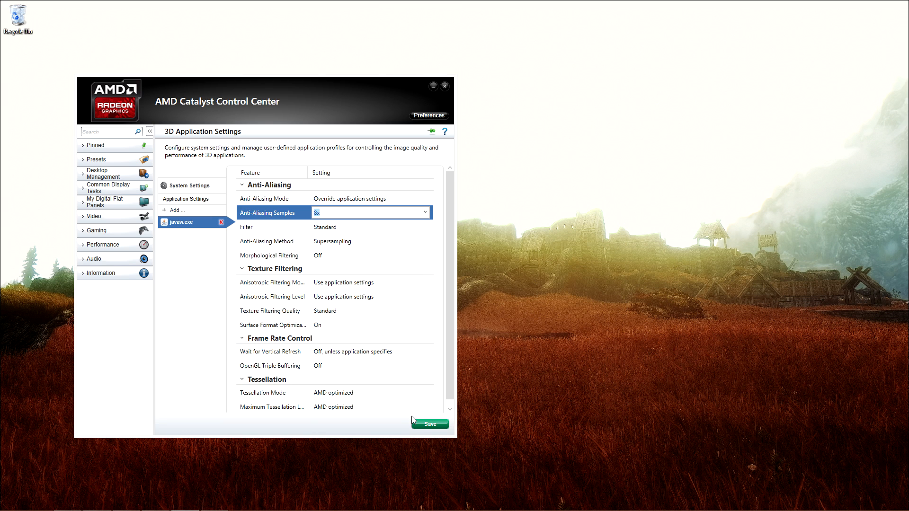
left_click(429, 423)
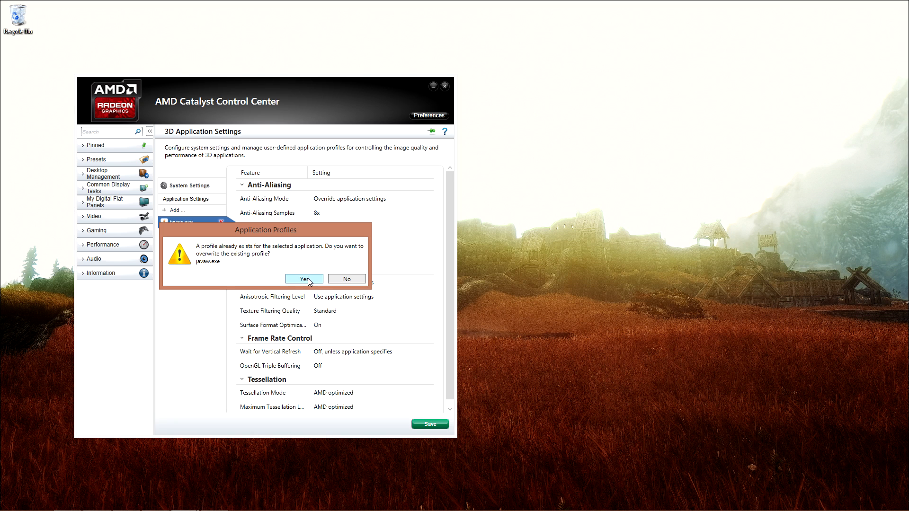
left_click(305, 279)
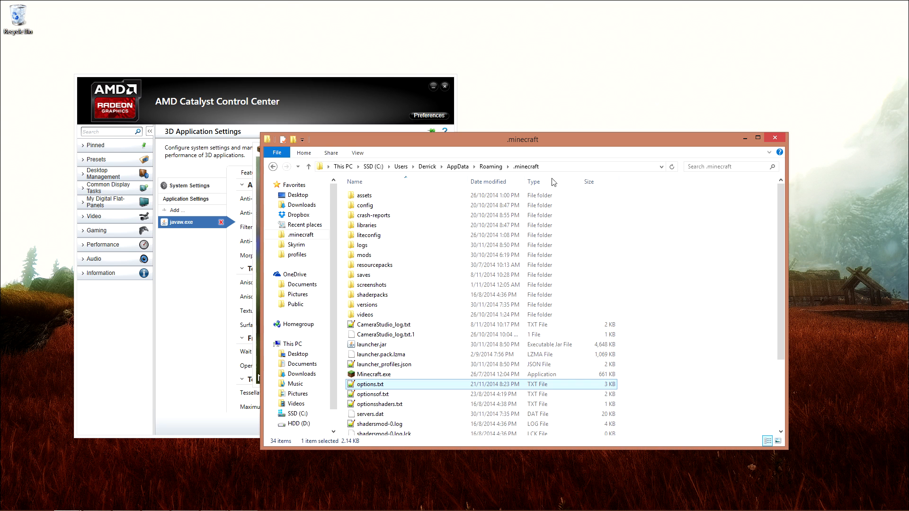
mouse_move(497, 177)
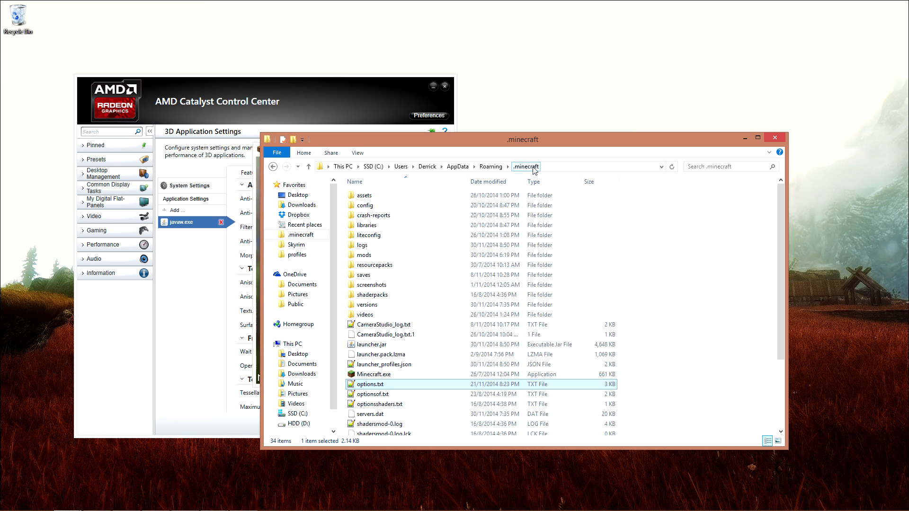
mouse_move(403, 376)
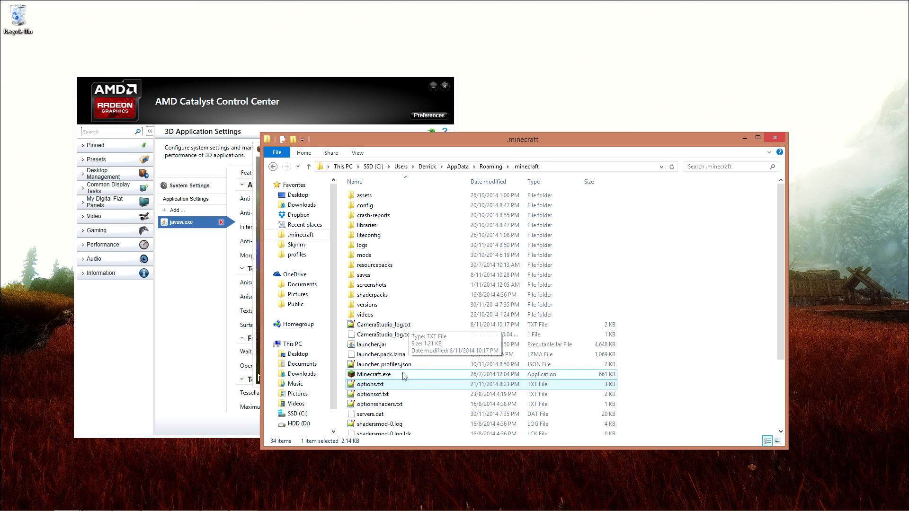
mouse_move(382, 387)
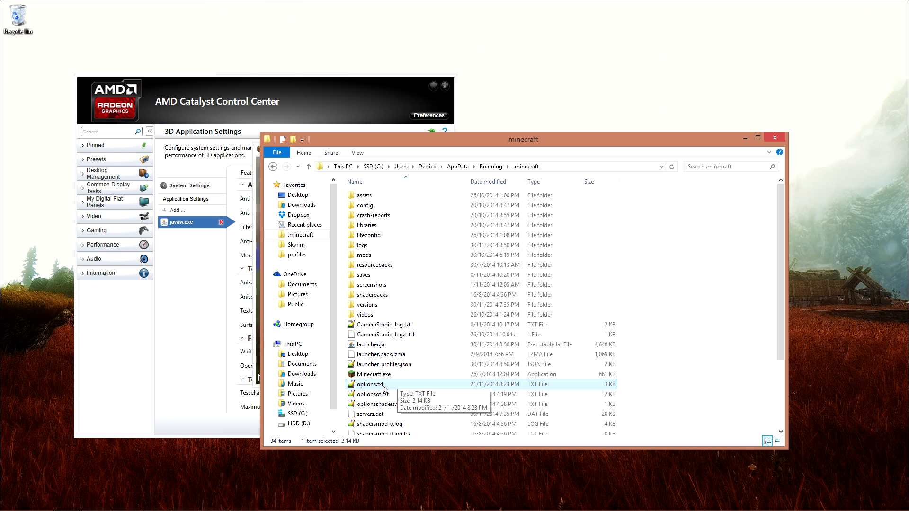
- Open options.txt from the .minecraft folder in Notepad++
double_click(366, 385)
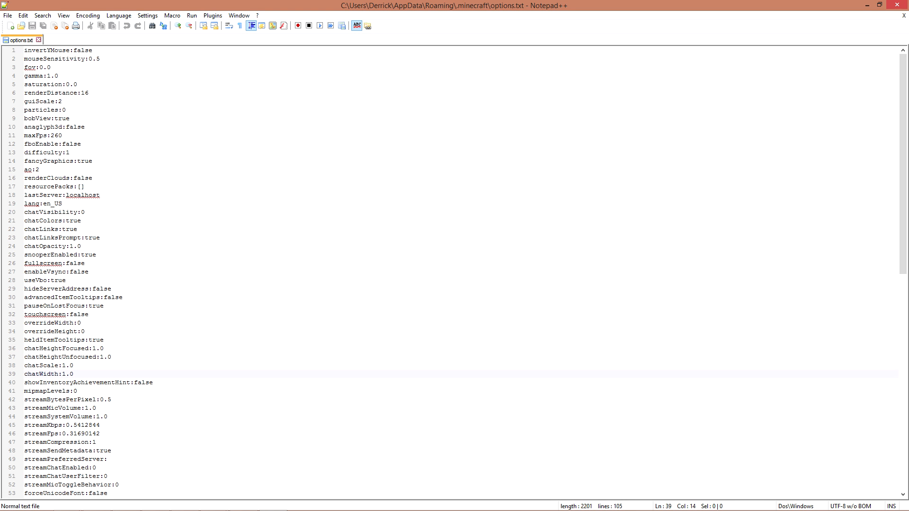
- Review options.txt settings such as fboEnable, then leave Notepad++
left_click(46, 144)
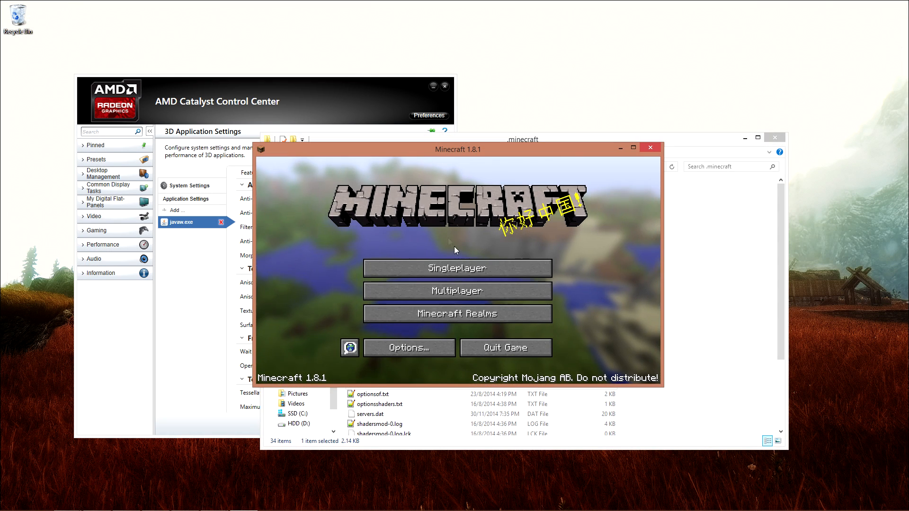
- Load a saved singleplayer world from the Minecraft title screen
left_click(456, 268)
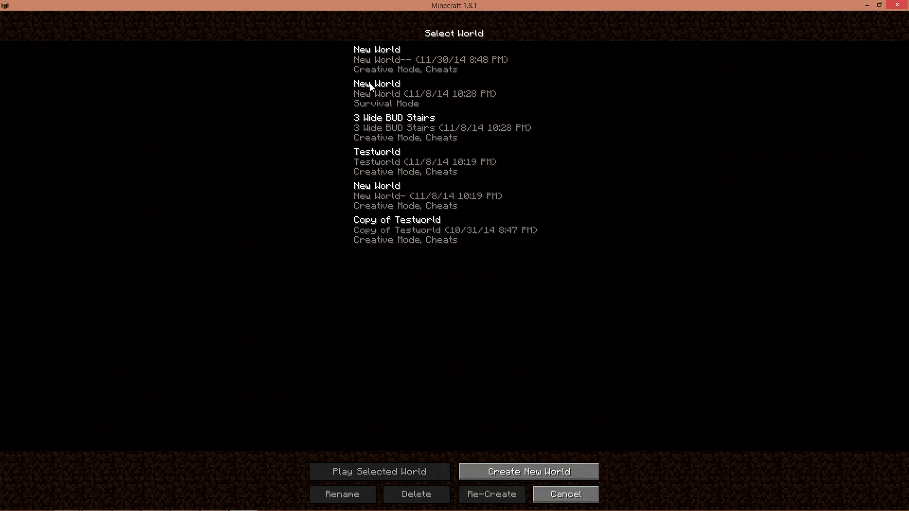
left_click(378, 471)
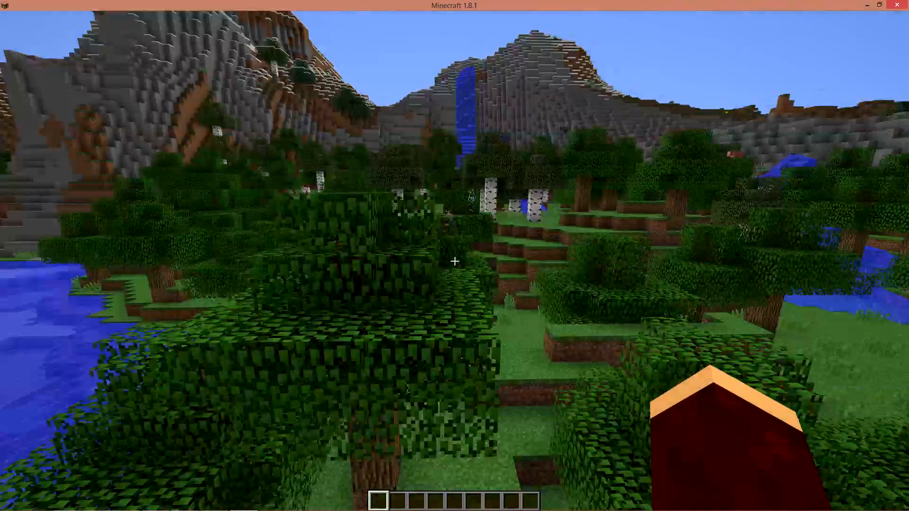
mouse_move(454, 261)
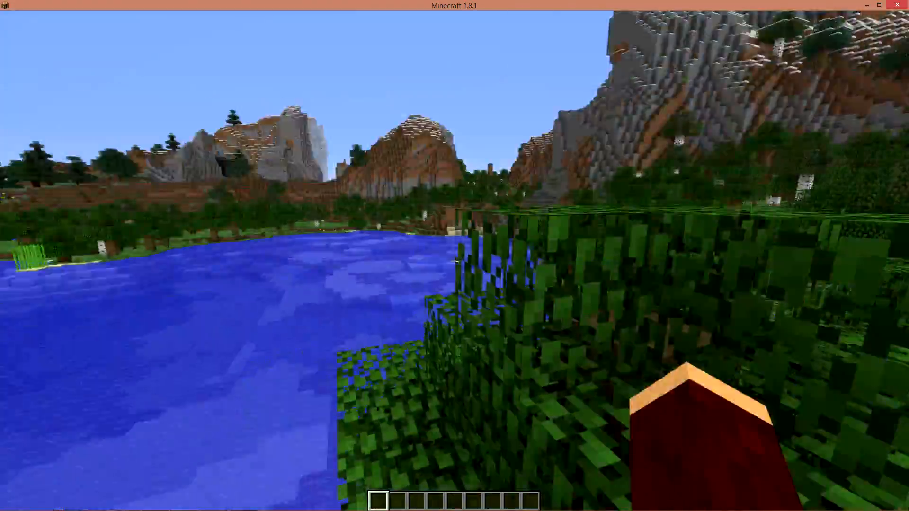
mouse_move(454, 261)
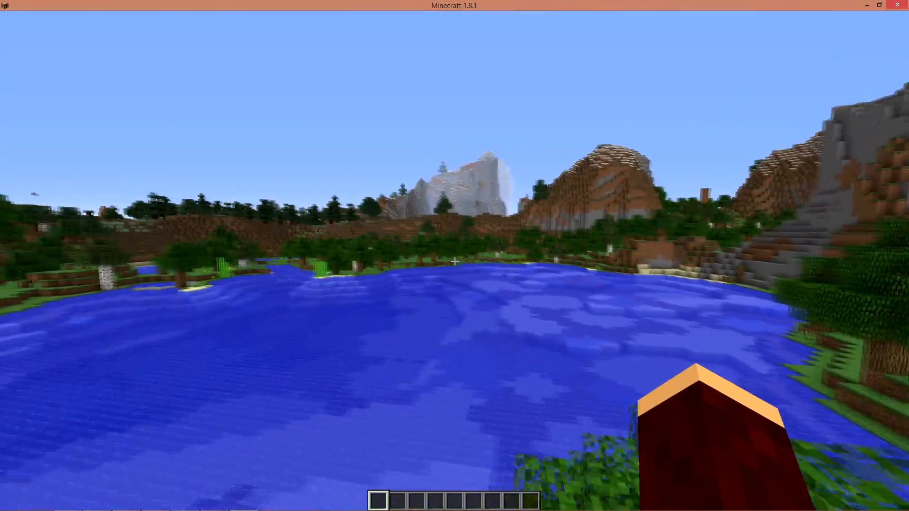
mouse_move(454, 260)
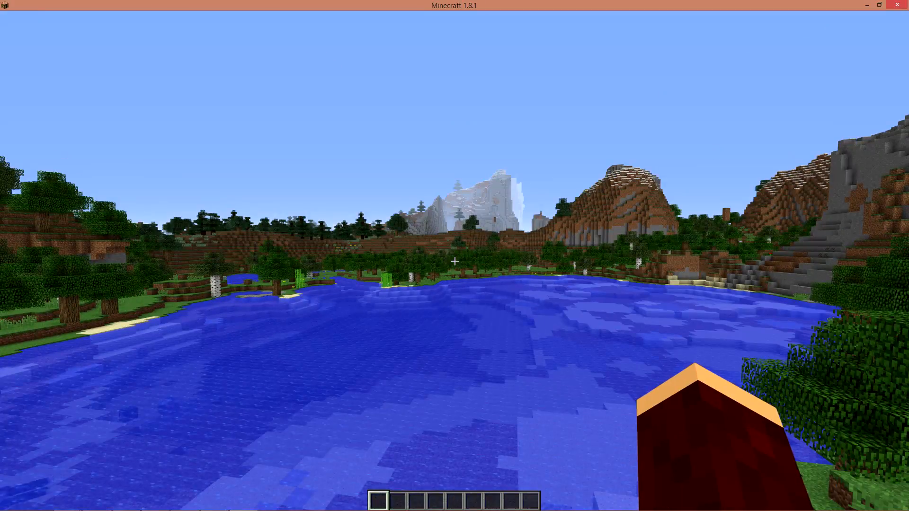
mouse_move(455, 261)
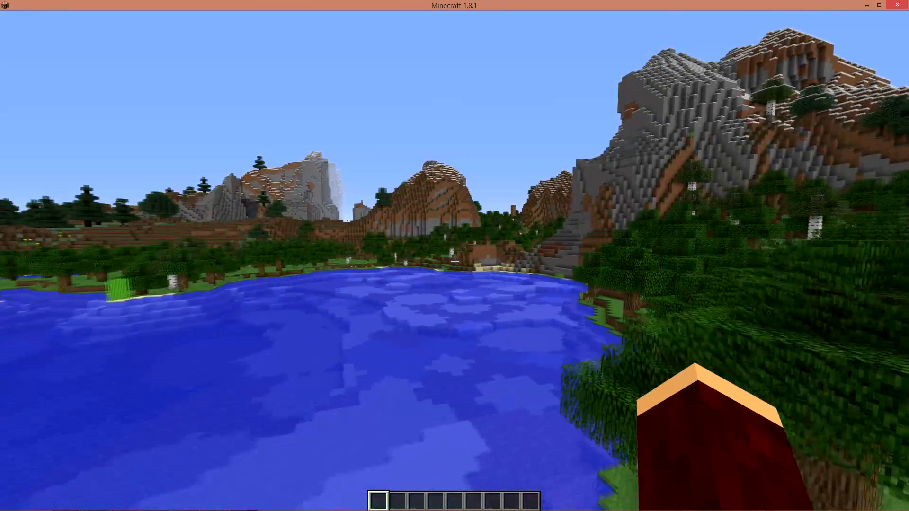
mouse_move(454, 261)
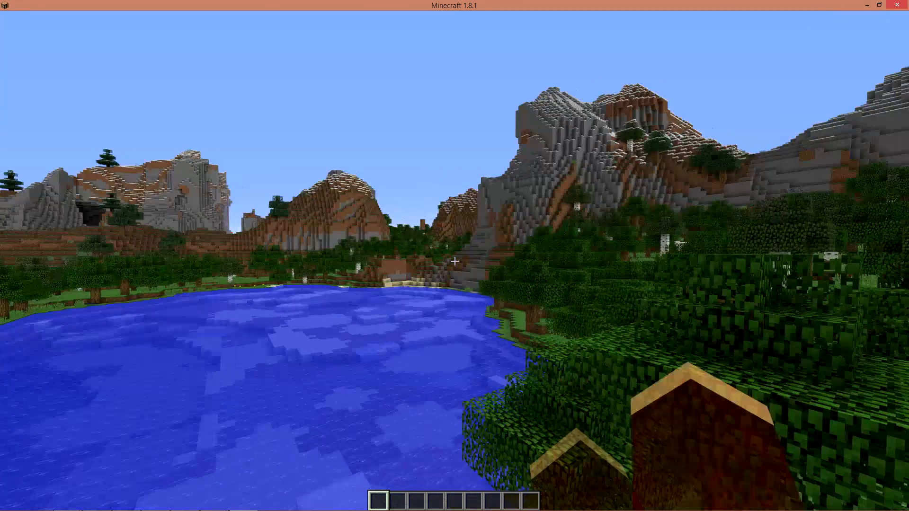